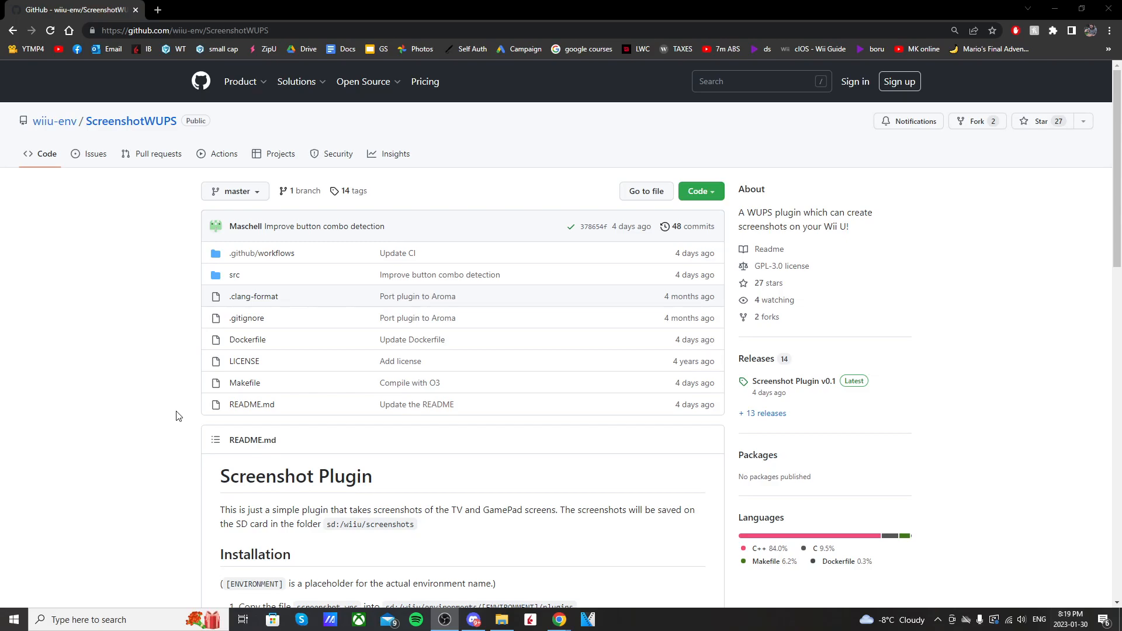
mouse_move(203, 457)
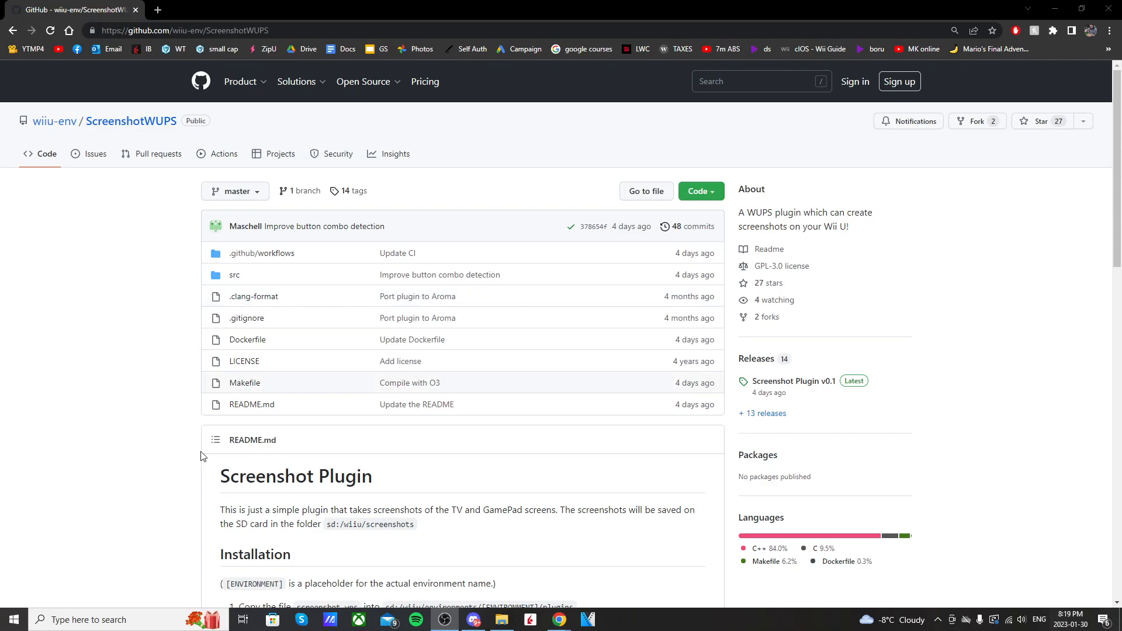
mouse_move(127, 131)
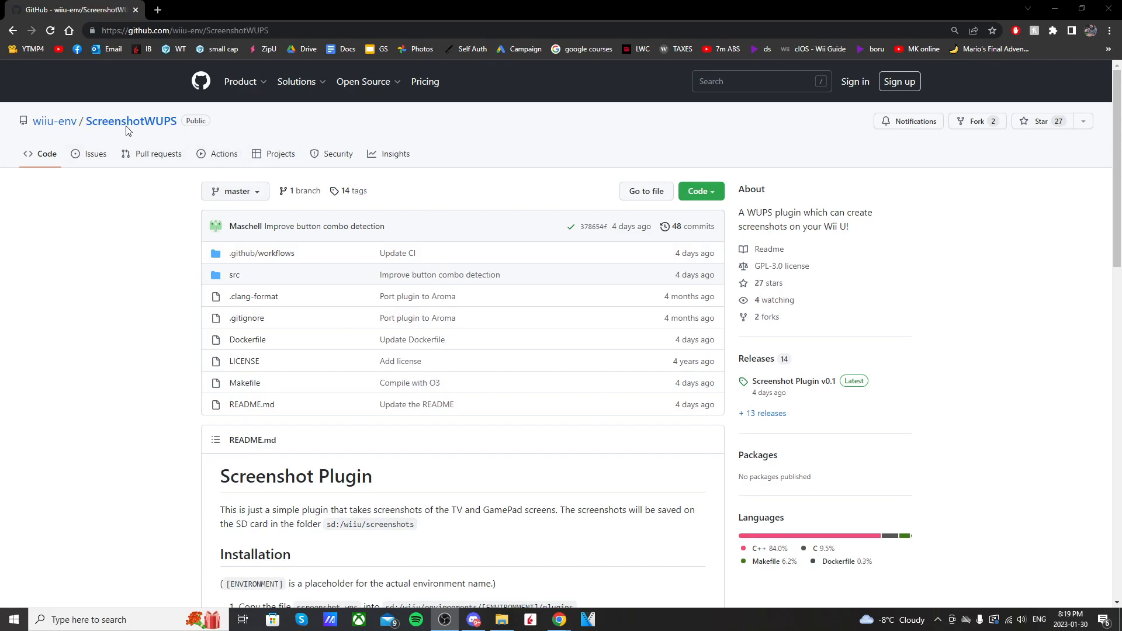
Step: Scroll the ScreenshotWUPS repository page down to the README's Installation section
scroll("down", 3)
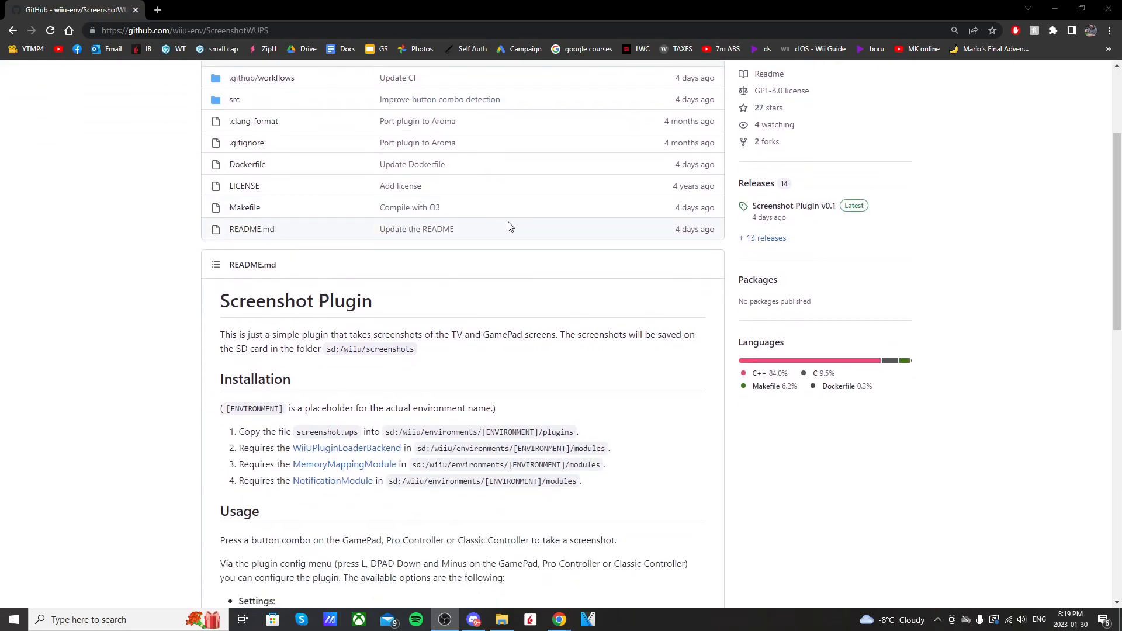
scroll("down", 3)
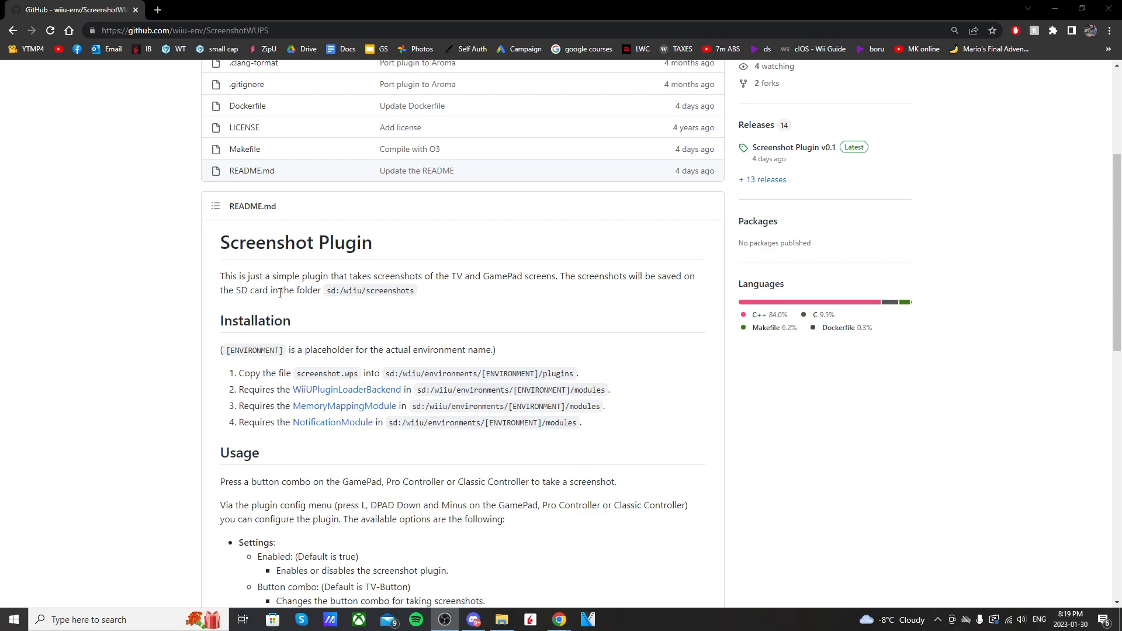
mouse_move(442, 287)
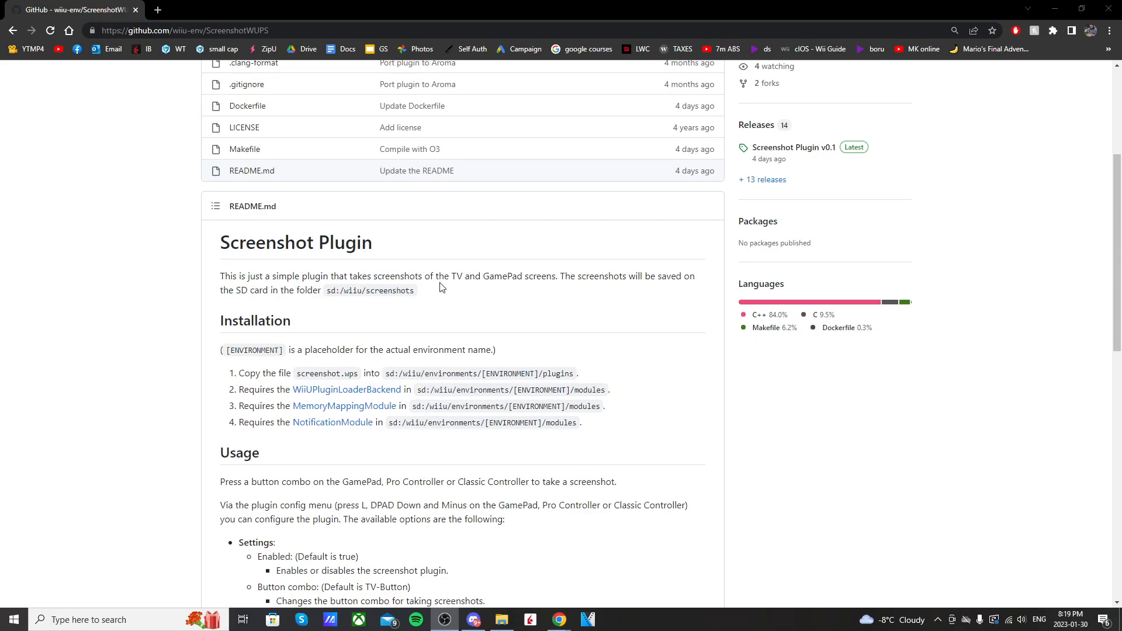
mouse_move(567, 292)
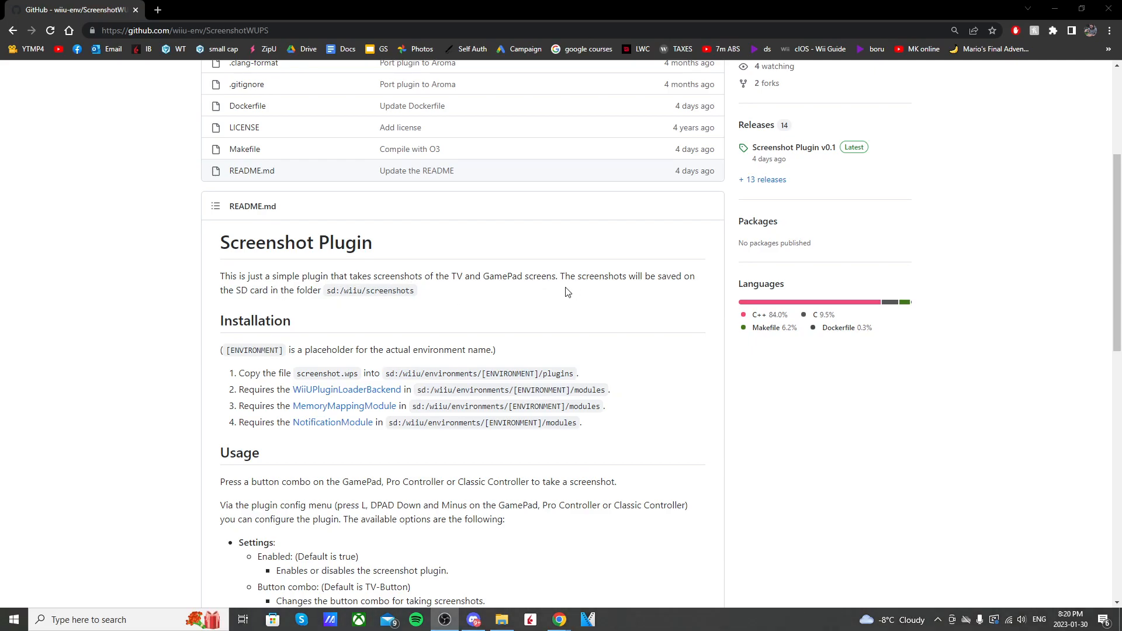
scroll("down", 3)
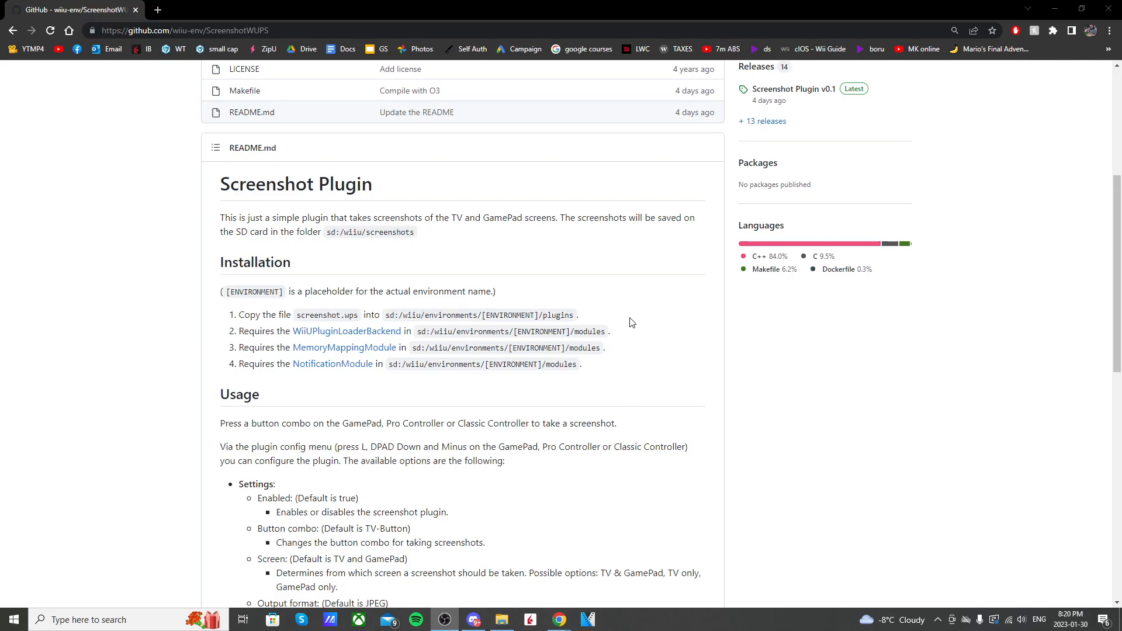
mouse_move(430, 323)
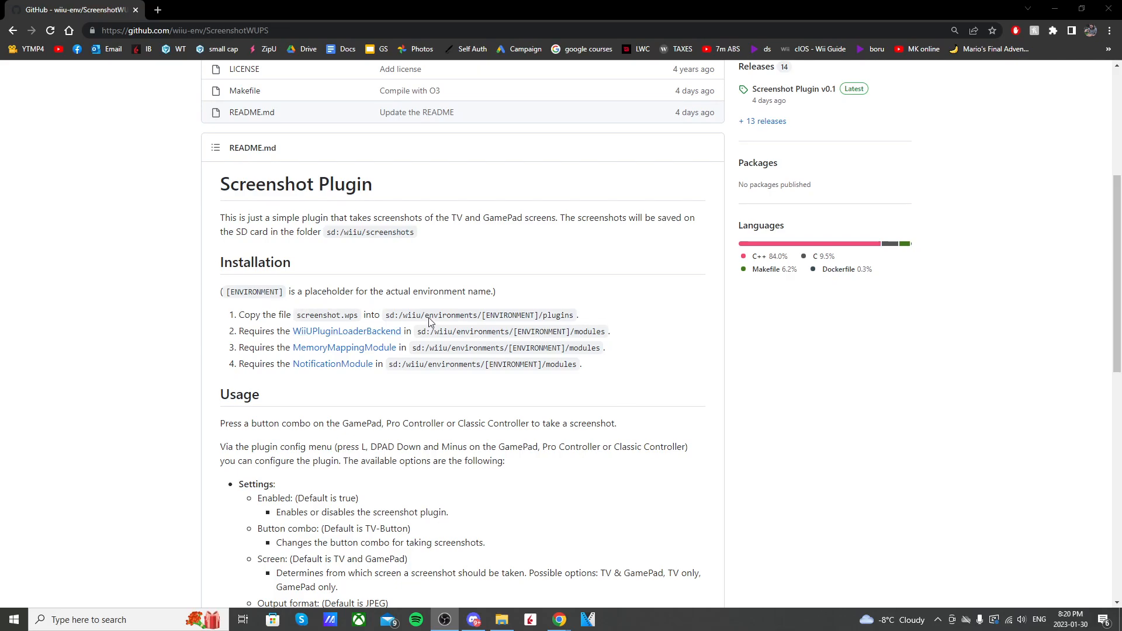
mouse_move(578, 303)
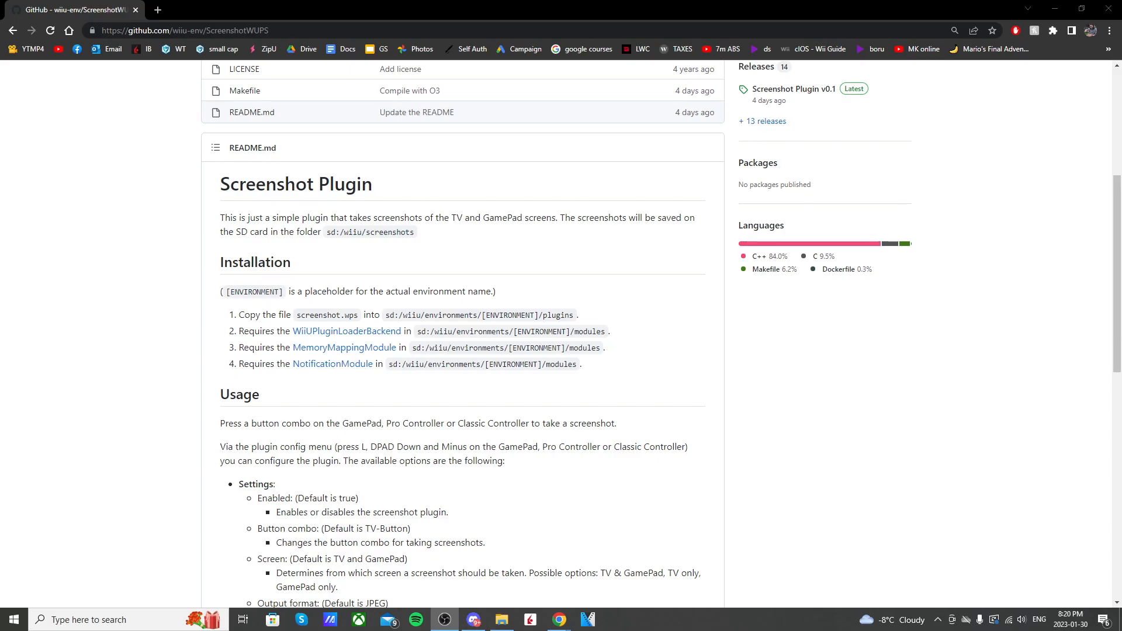
left_click(501, 620)
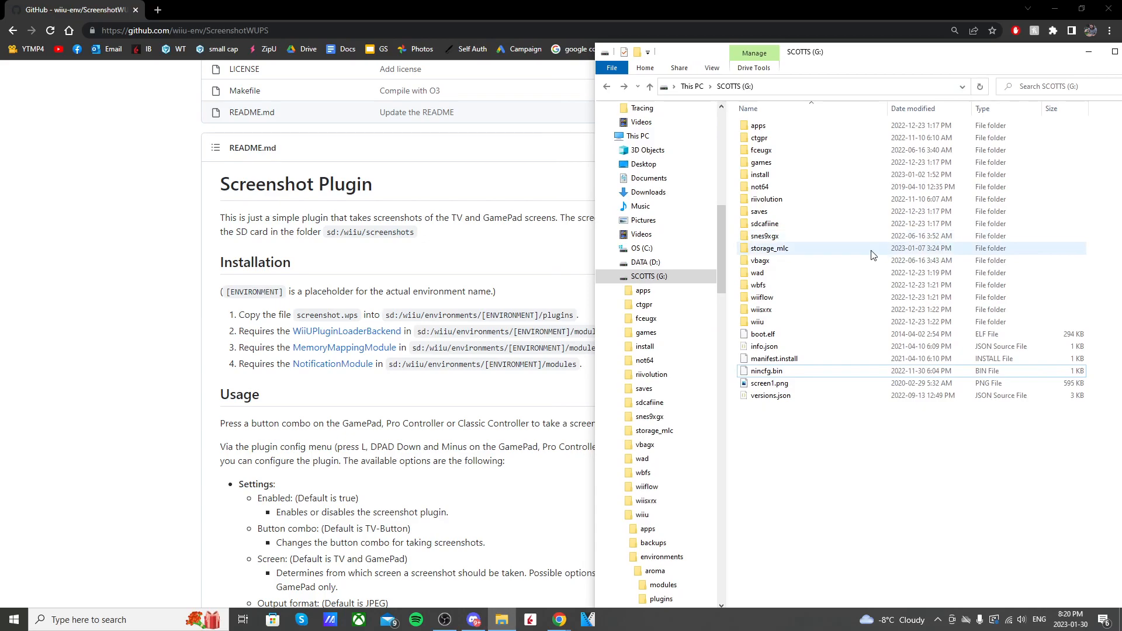
double_click(642, 514)
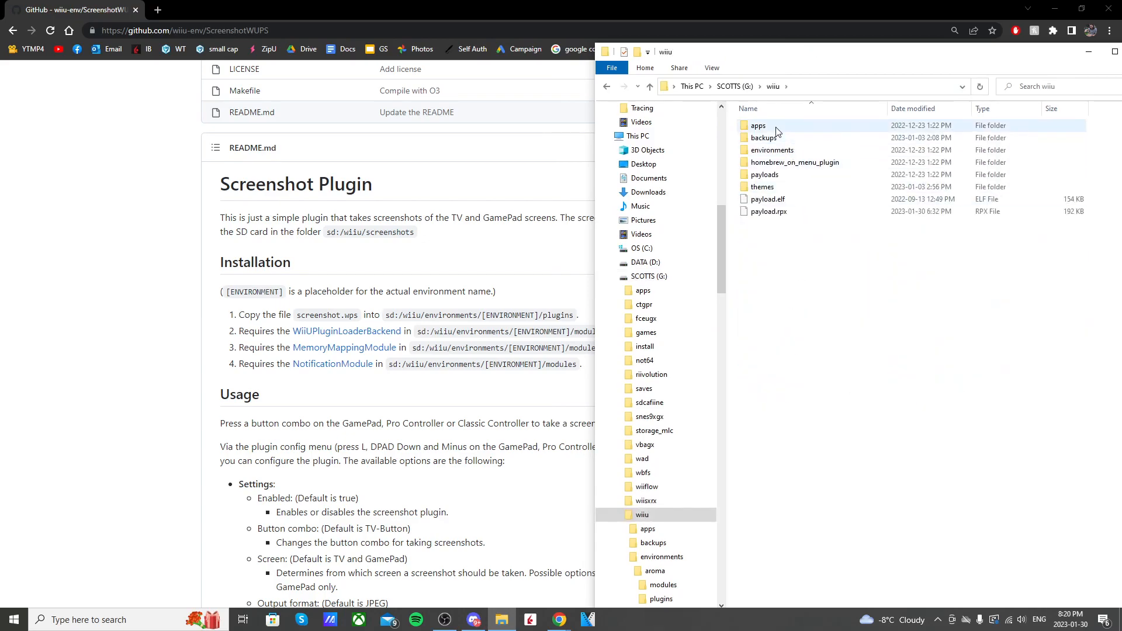
double_click(773, 150)
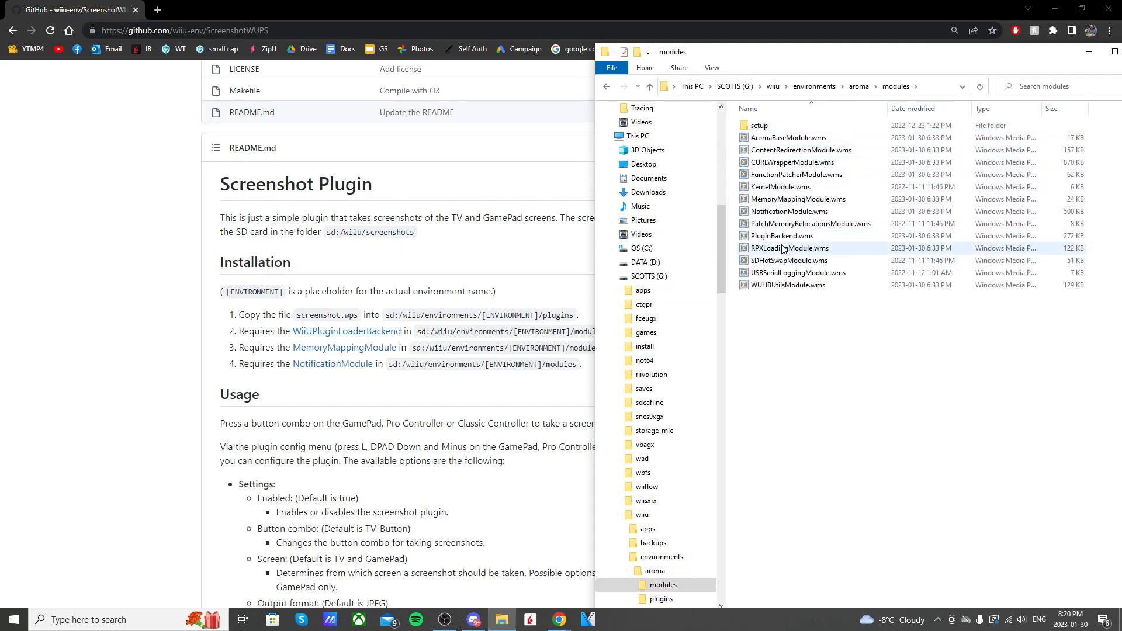
left_click(781, 236)
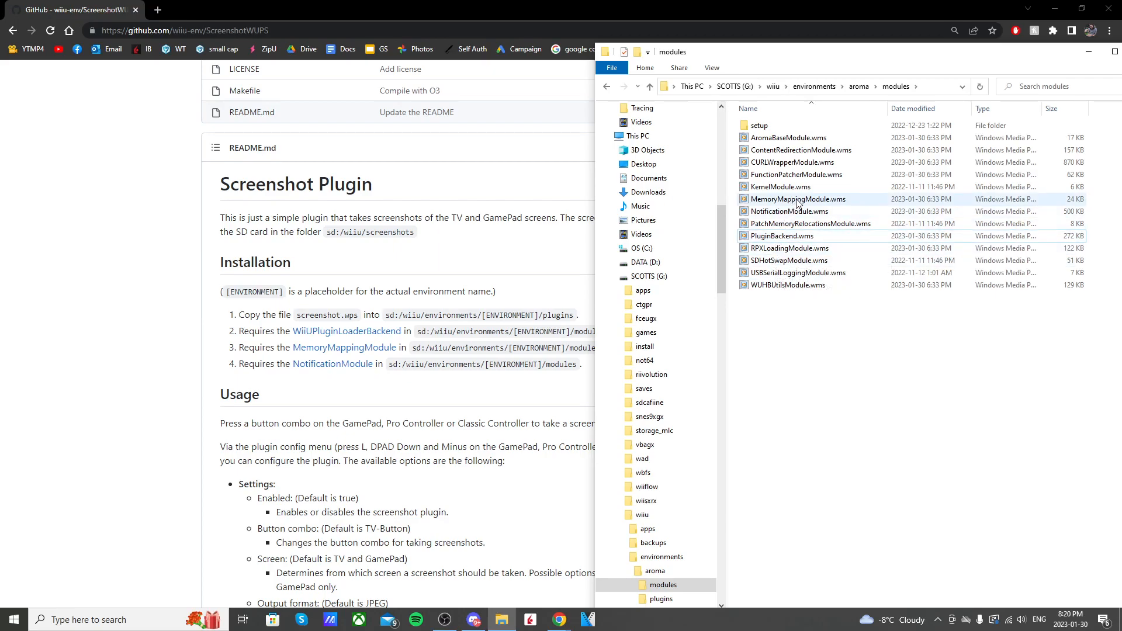
mouse_move(826, 209)
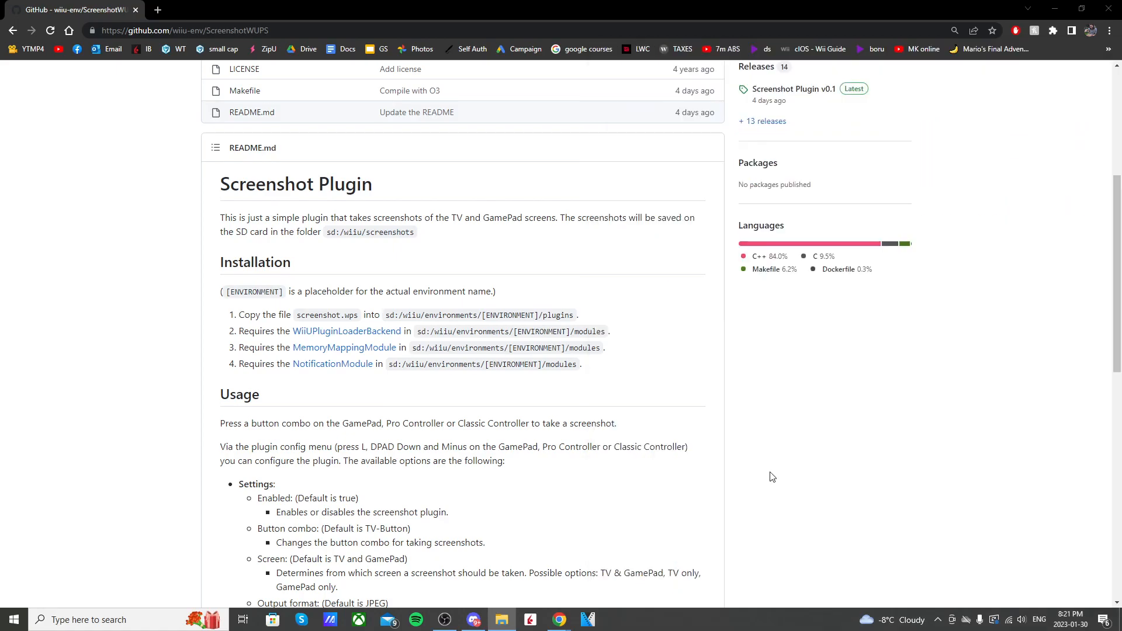
Step: Open the Screenshot Plugin v0.1 release and download screenshot_plugin_v0_1.zip from its assets
scroll("up", 3)
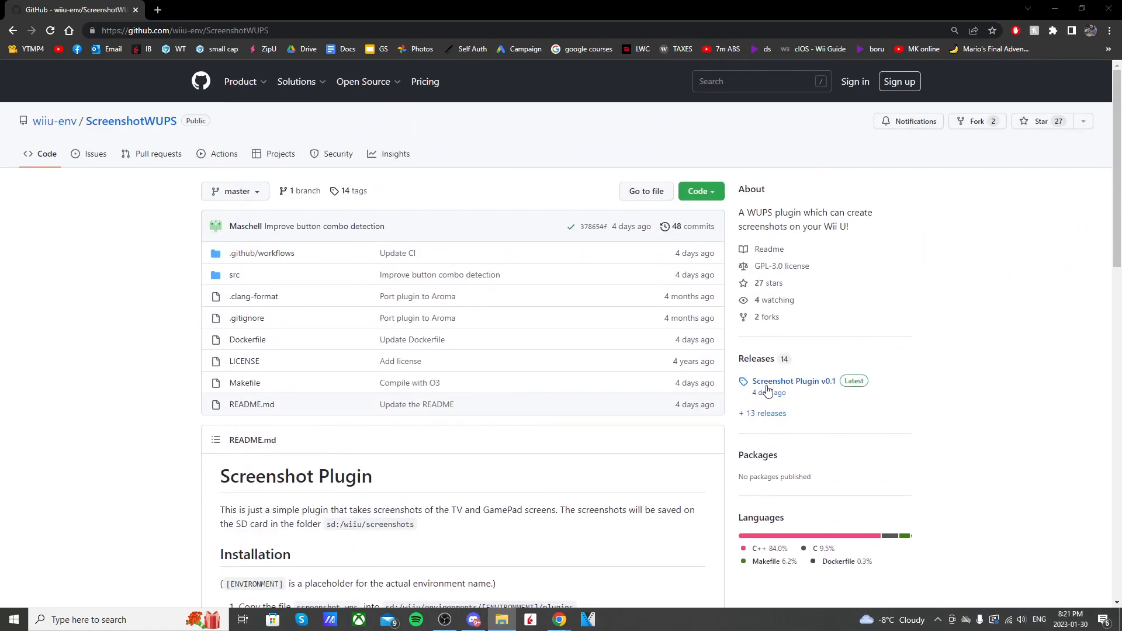
mouse_move(793, 385)
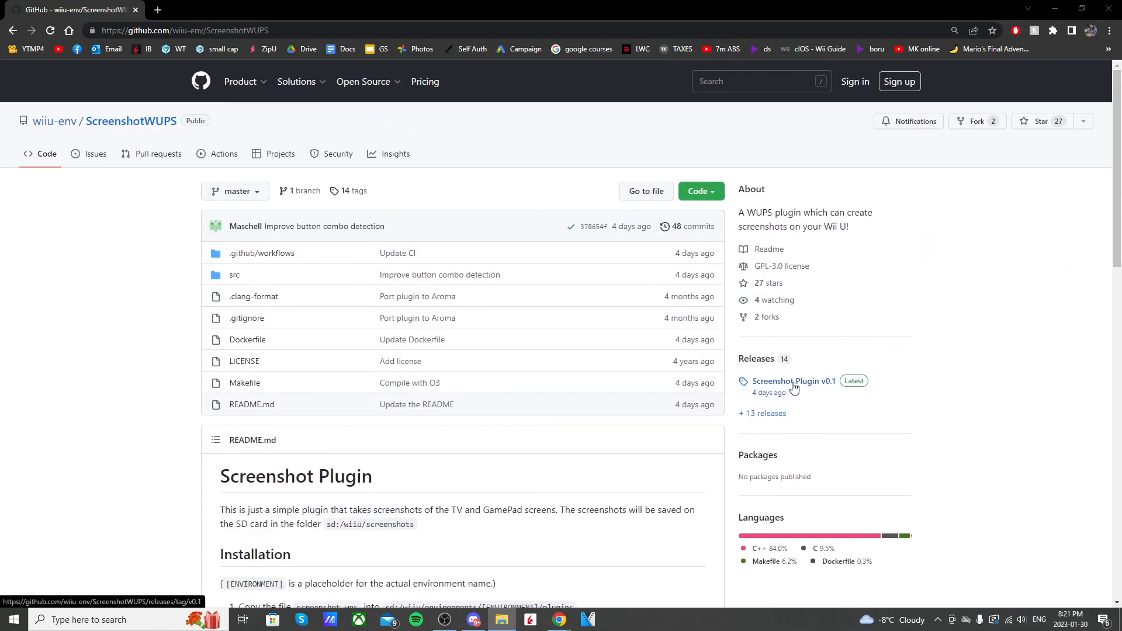
left_click(793, 380)
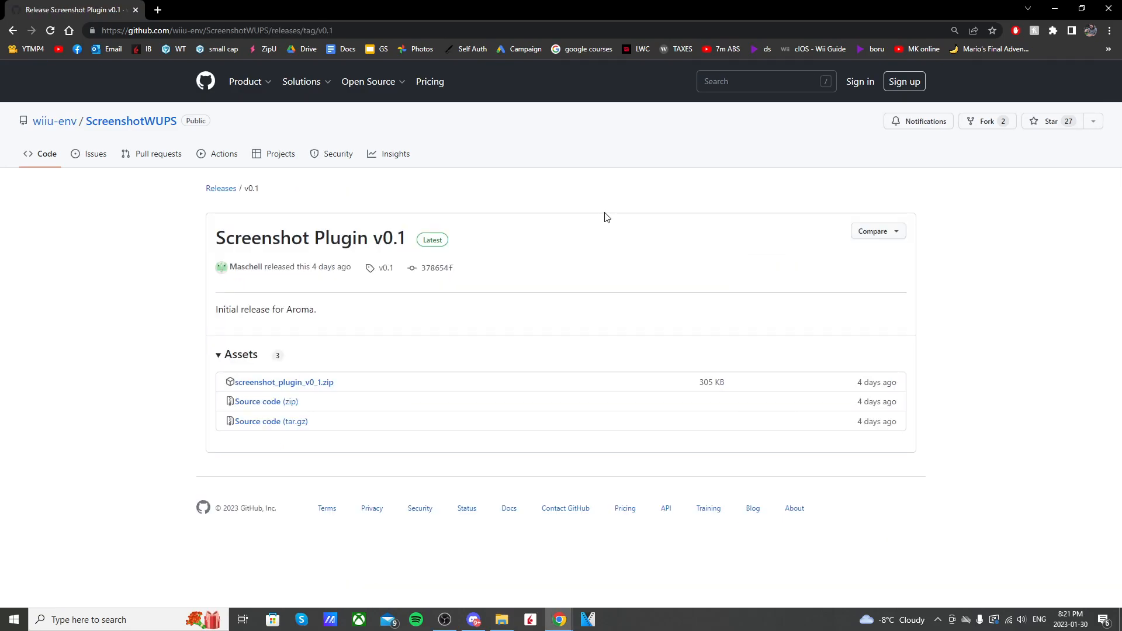
mouse_move(511, 258)
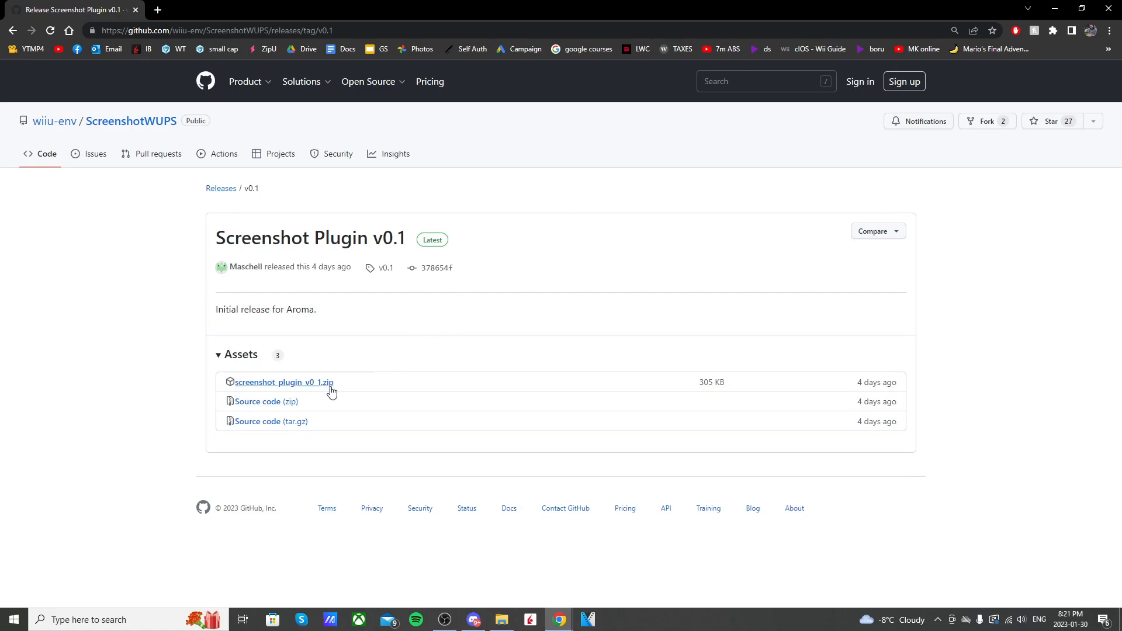
mouse_move(332, 399)
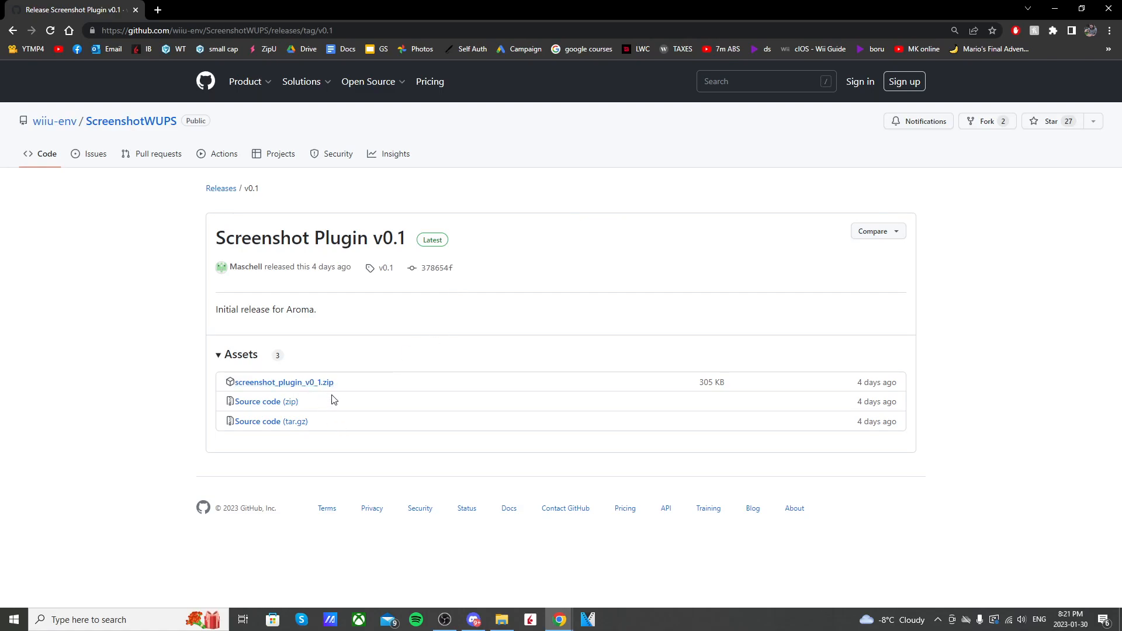
triple_click(265, 309)
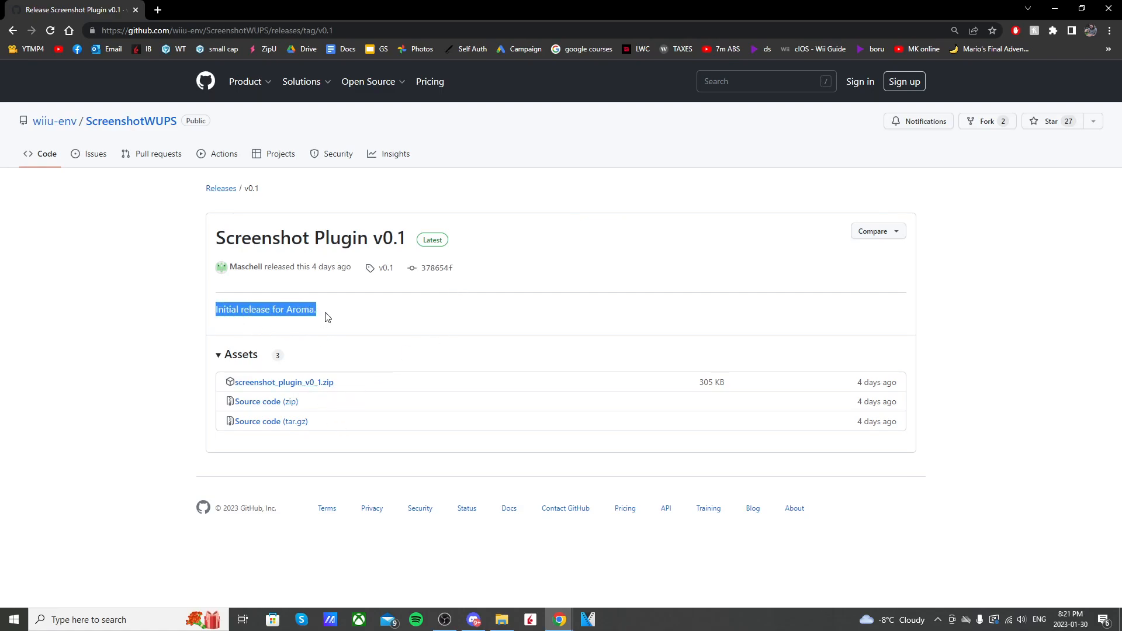
mouse_move(284, 382)
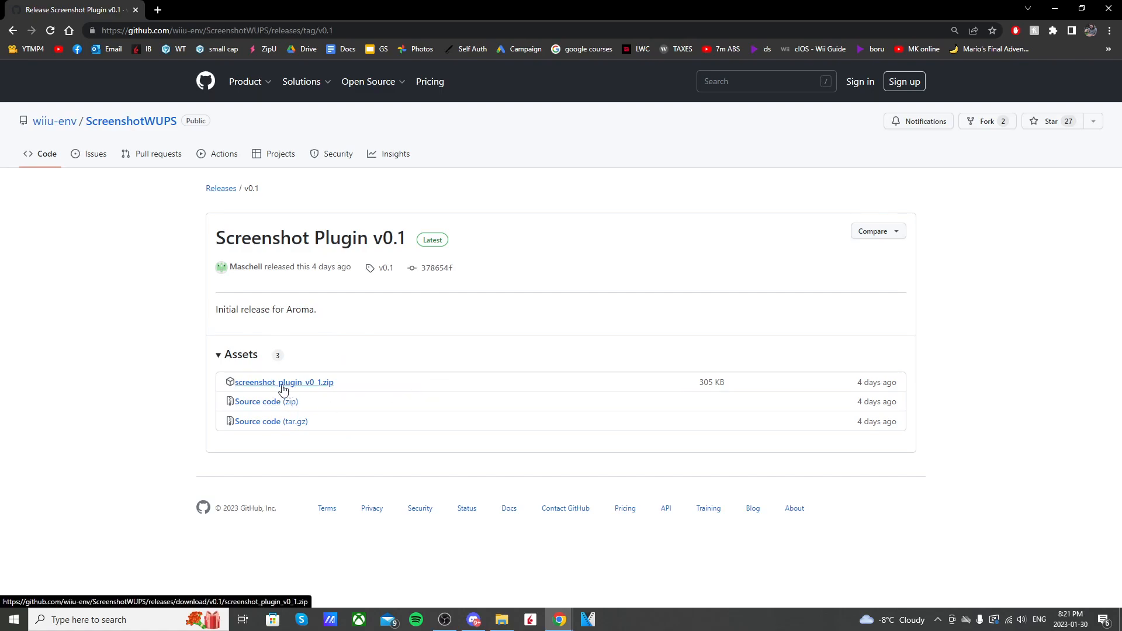
left_click(283, 382)
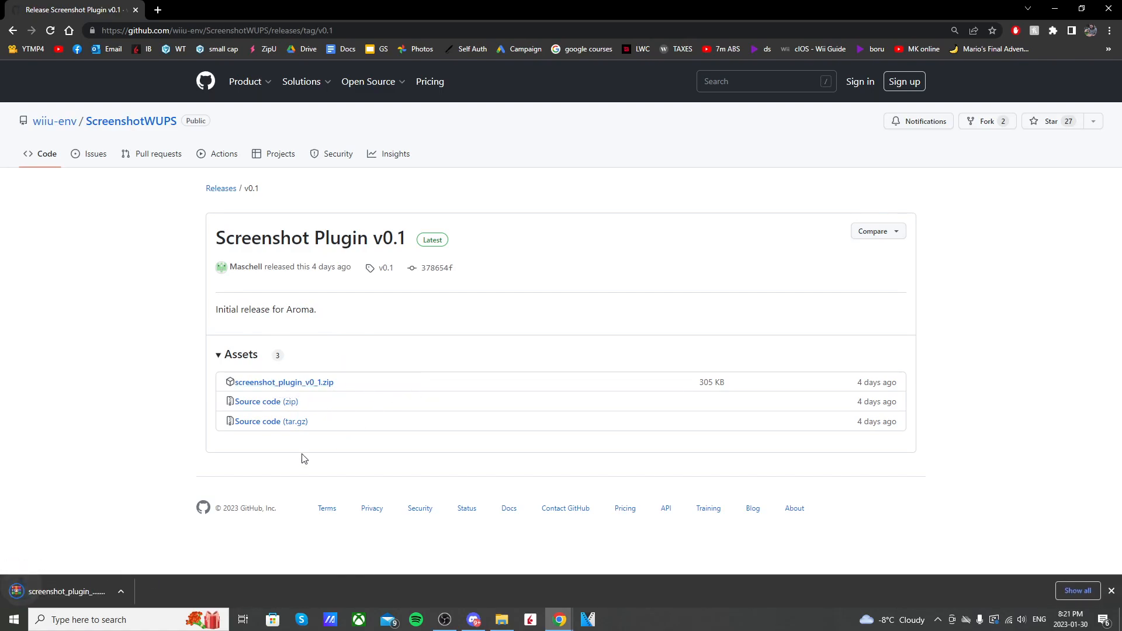
left_click(283, 382)
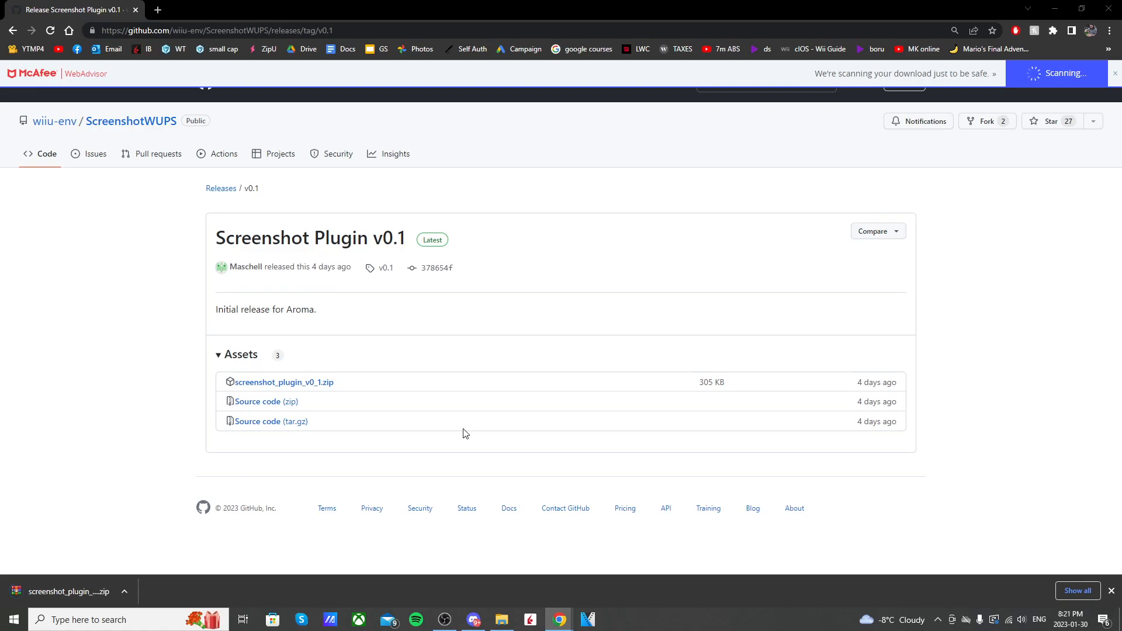
mouse_move(431, 426)
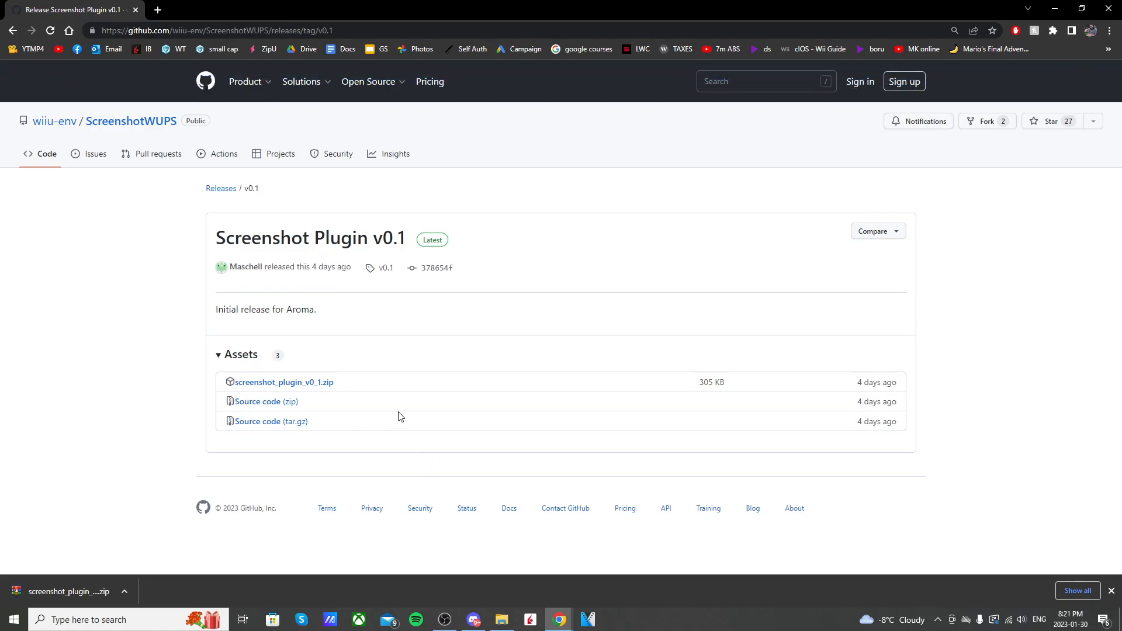
mouse_move(125, 488)
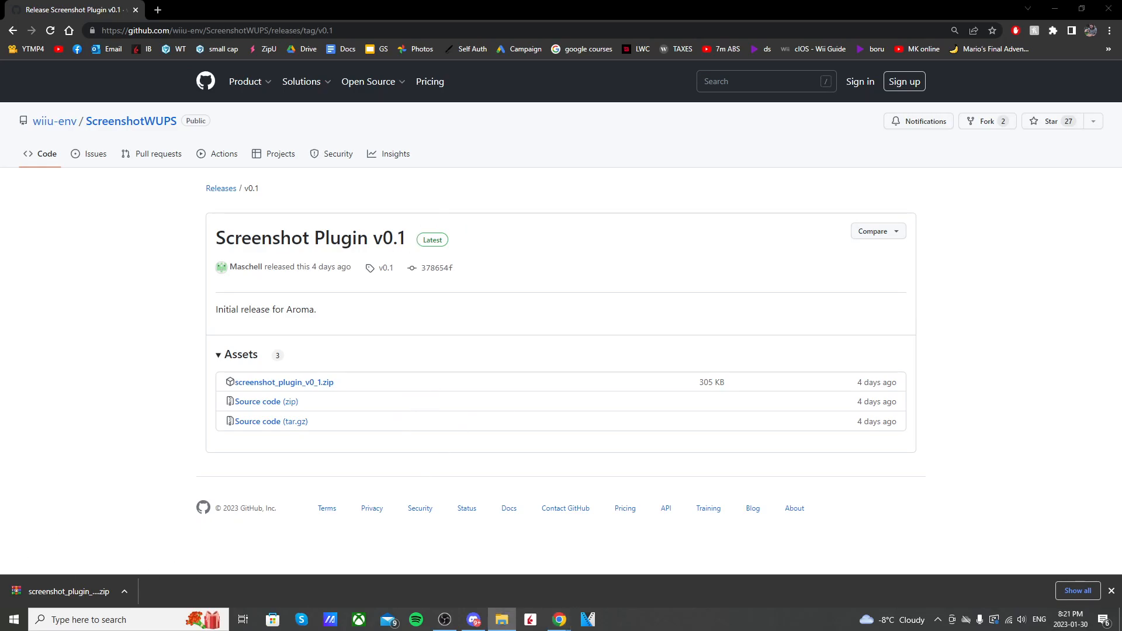
Step: Navigate the G: SD card through wiiu, environments and aroma into the plugins folder
left_click(502, 620)
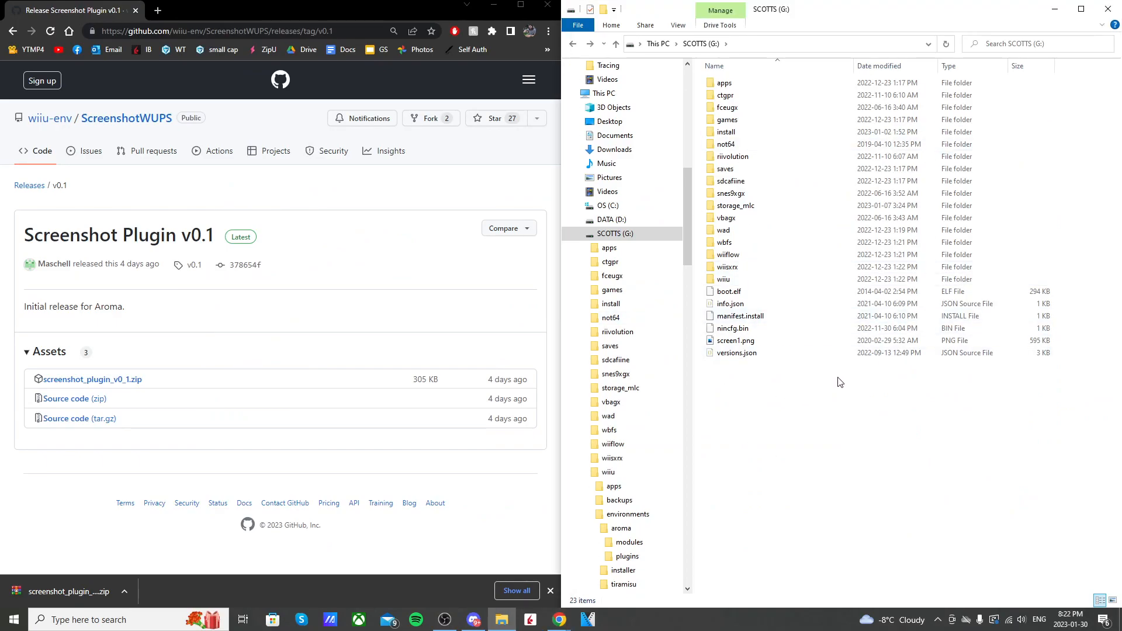
left_click(723, 279)
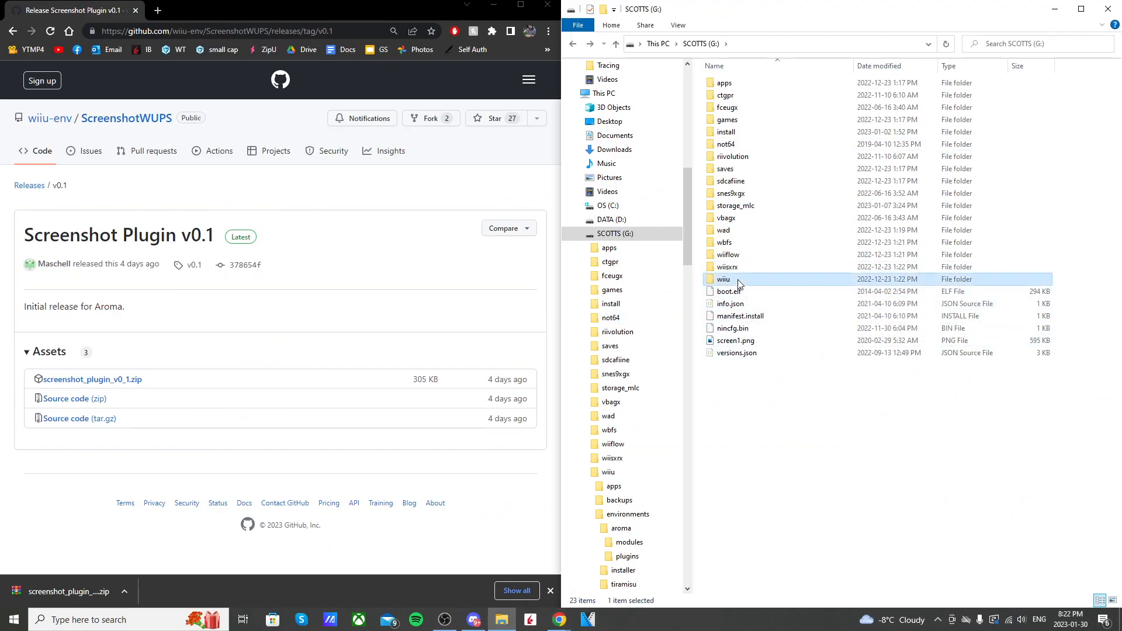
double_click(723, 280)
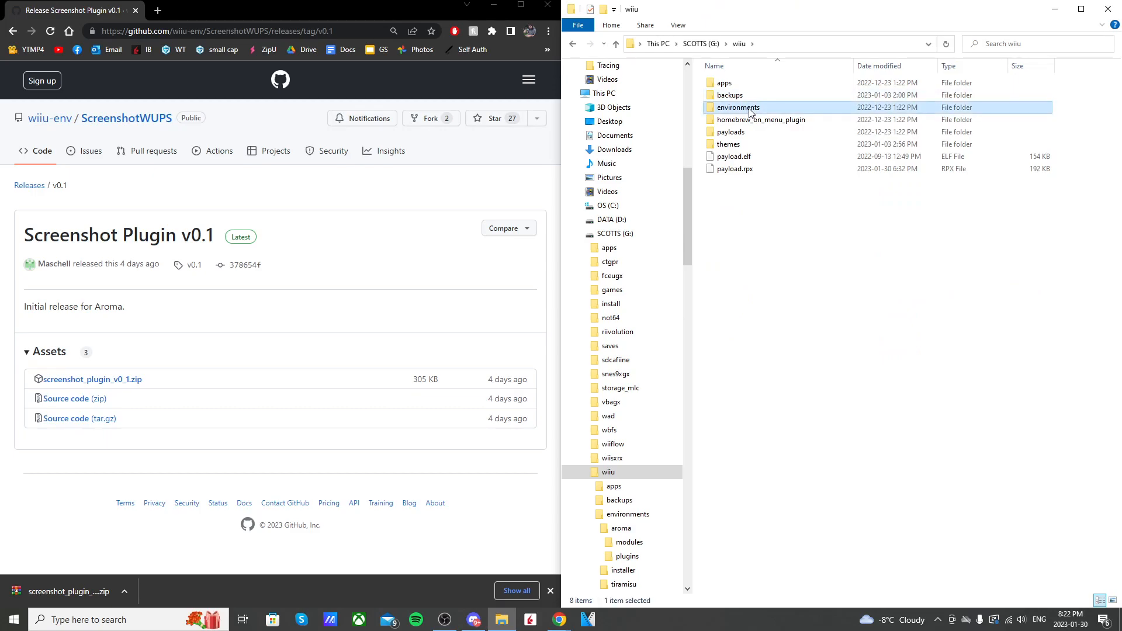
double_click(738, 108)
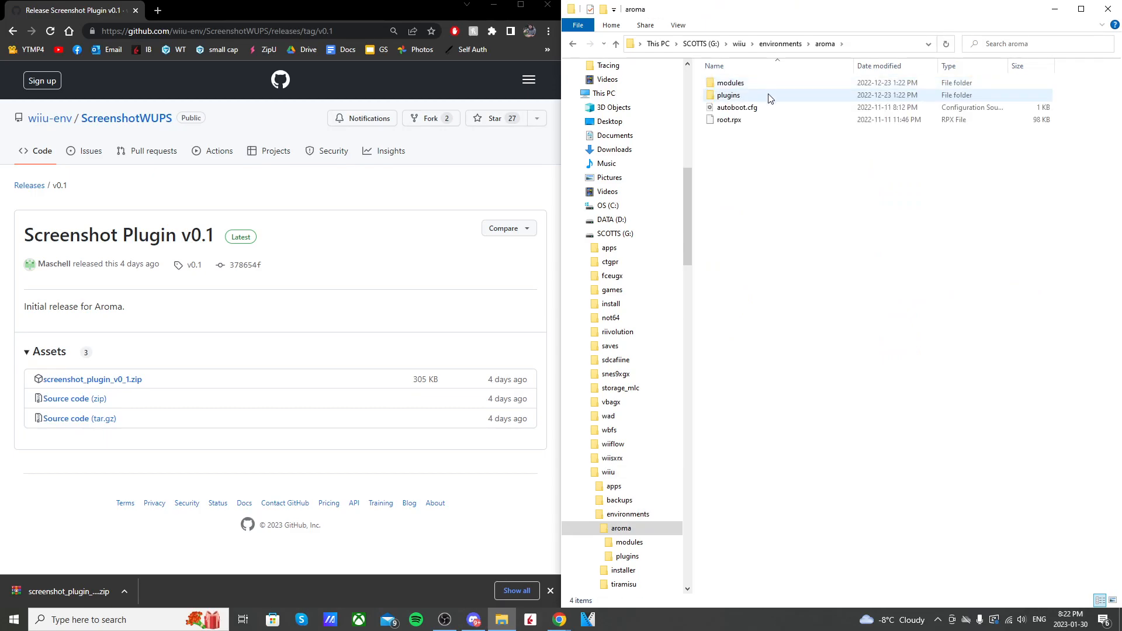
double_click(727, 95)
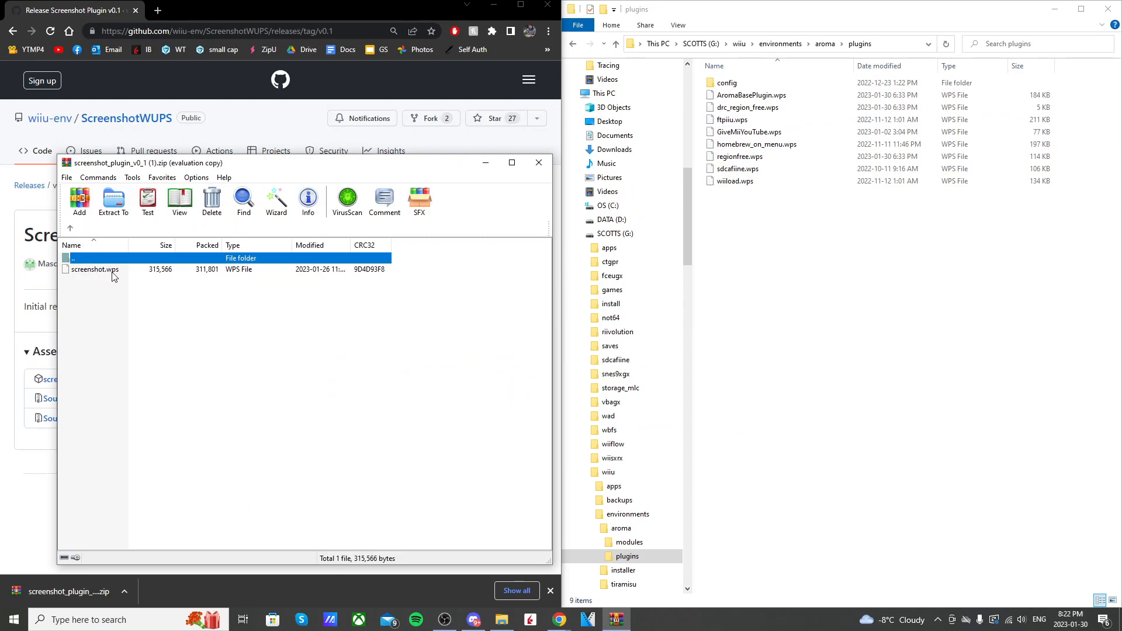
Step: Move screenshot.wps from the archive into the plugins folder and close WinRAR
left_click(94, 268)
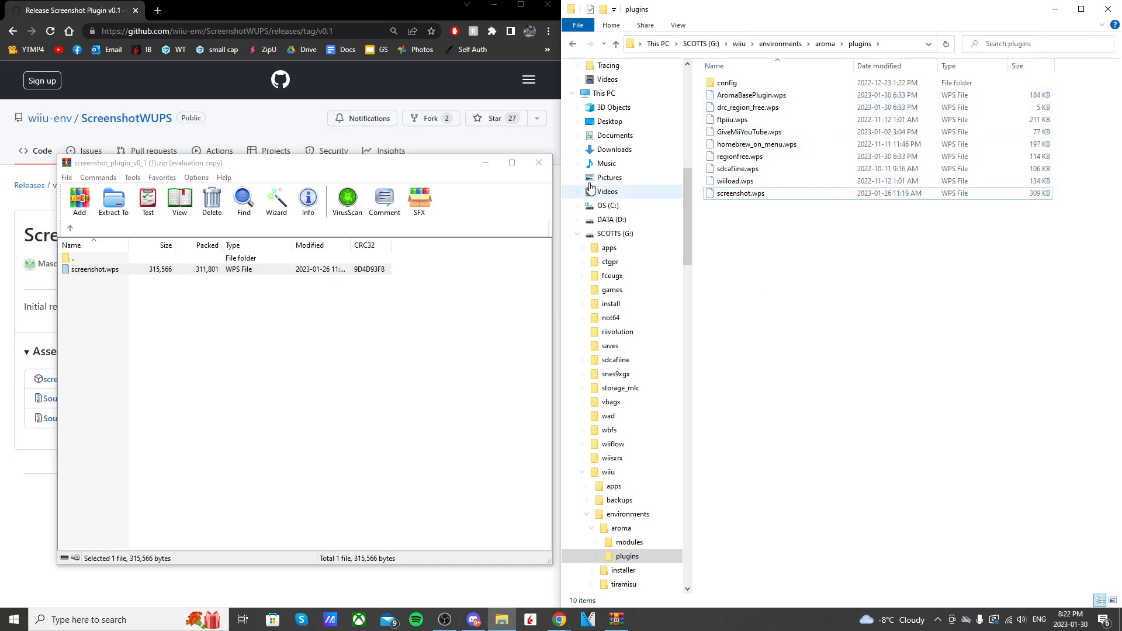
left_click(538, 162)
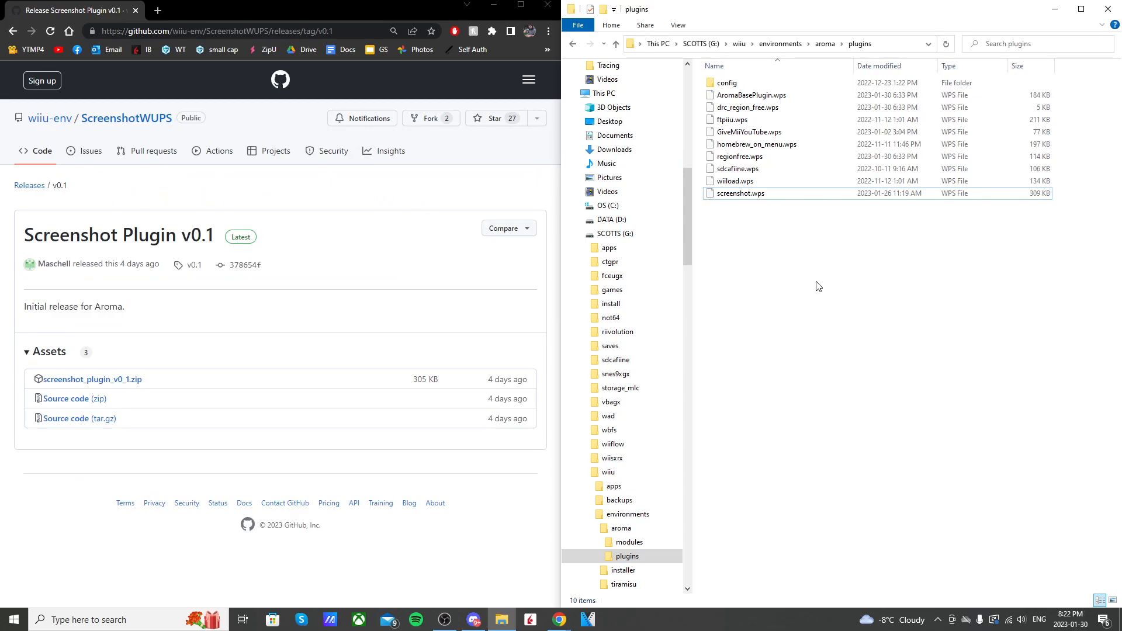
mouse_move(813, 273)
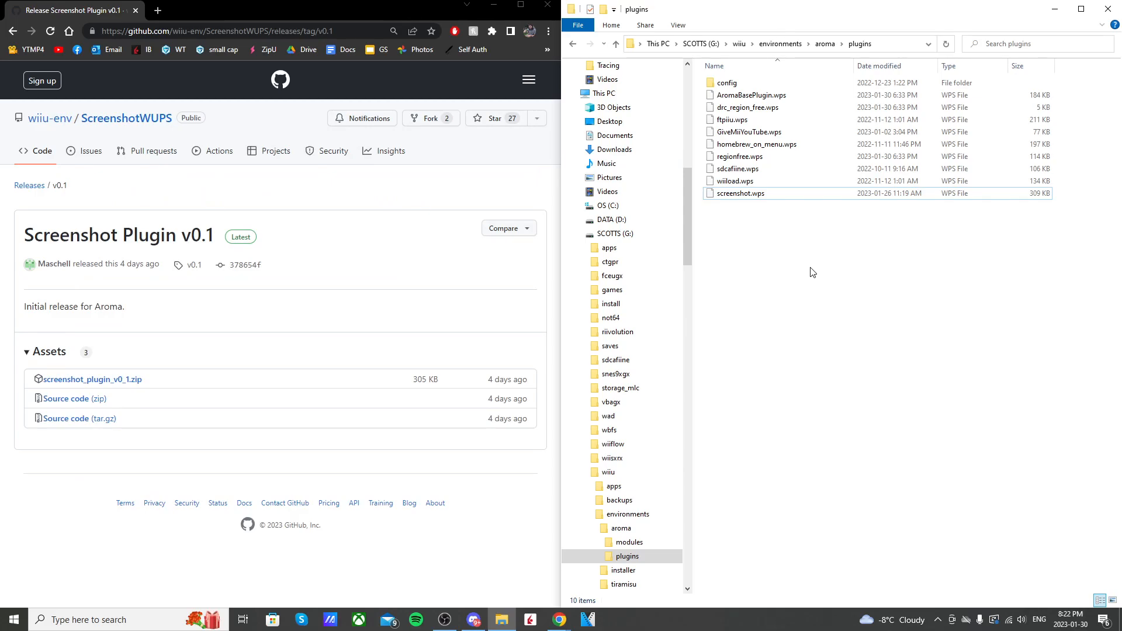
mouse_move(817, 279)
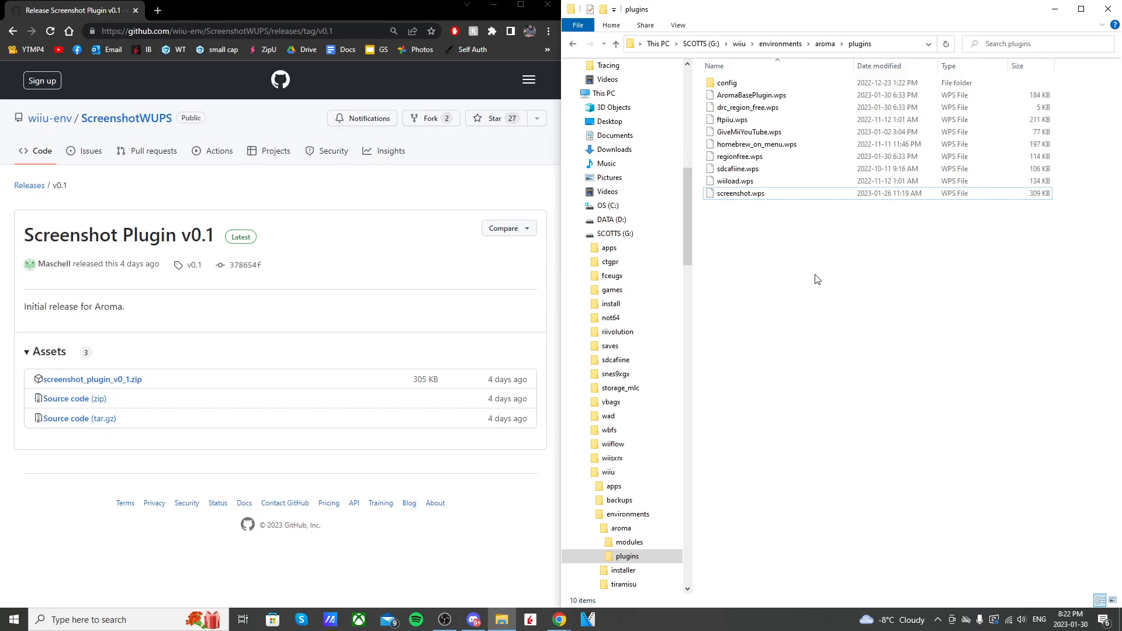
mouse_move(794, 272)
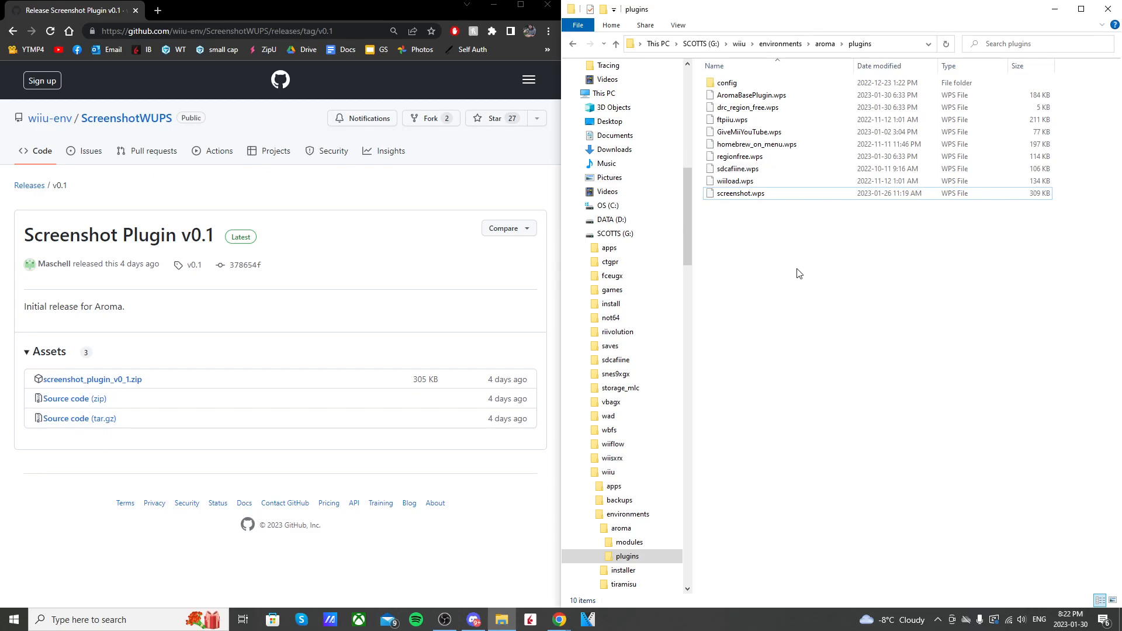
mouse_move(835, 269)
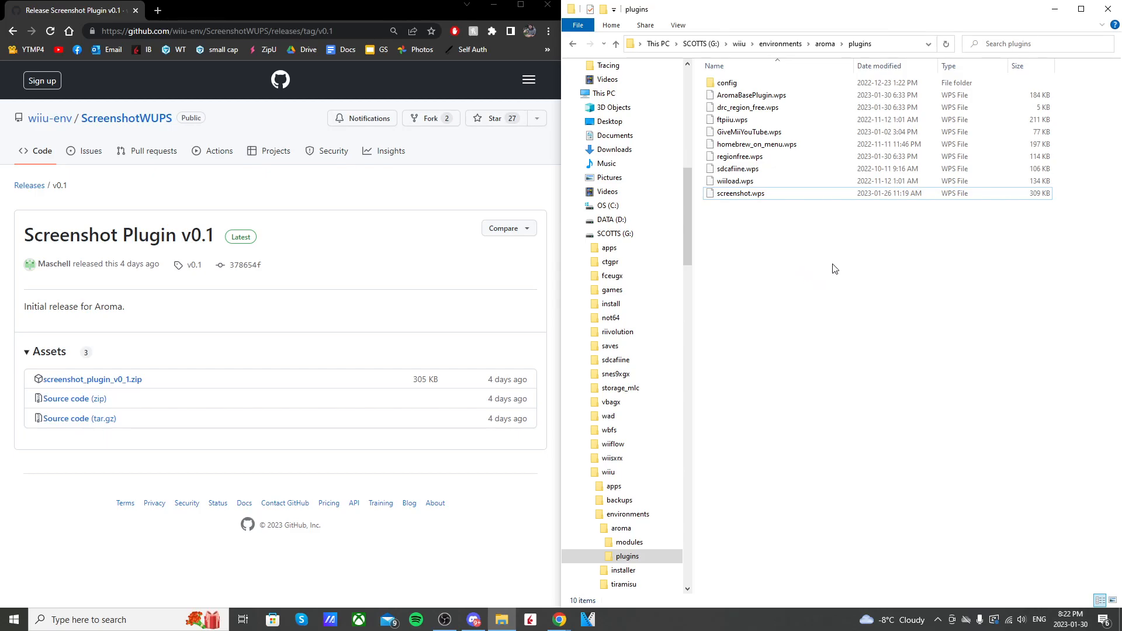